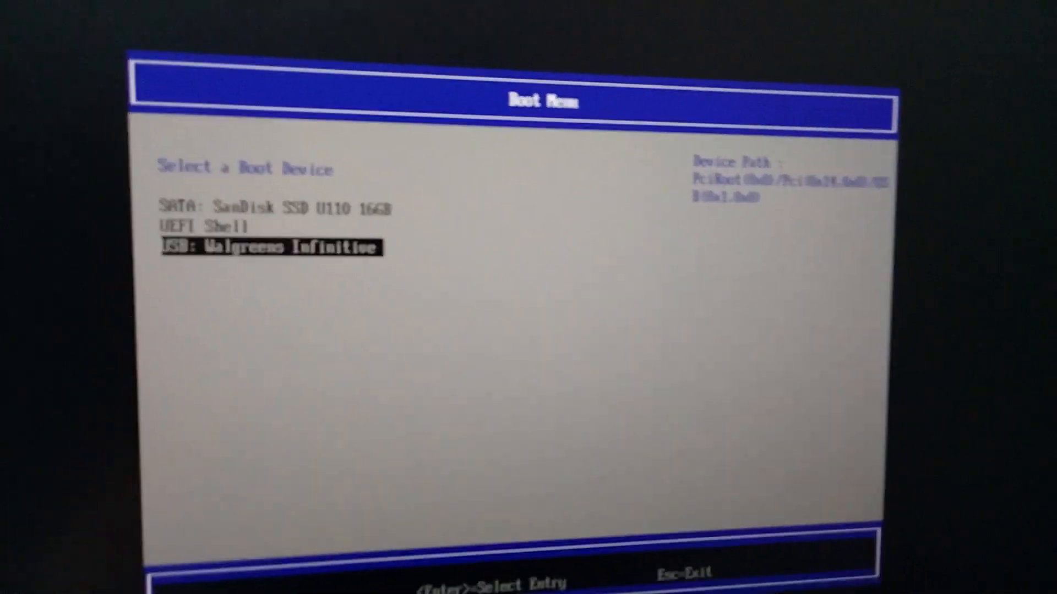
# Step: Boot from the USB drive so the FydeOS installer's language screen appears
pyautogui.press('Return')
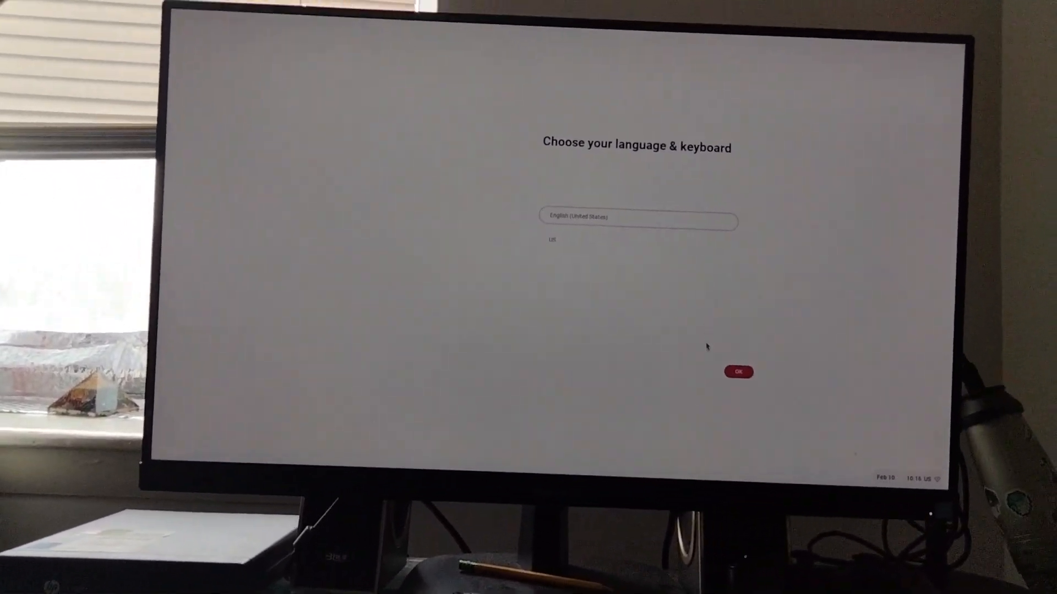
# Step: Keep English (United States) with US keyboard, start setup, and choose Try it first
pyautogui.click(739, 370)
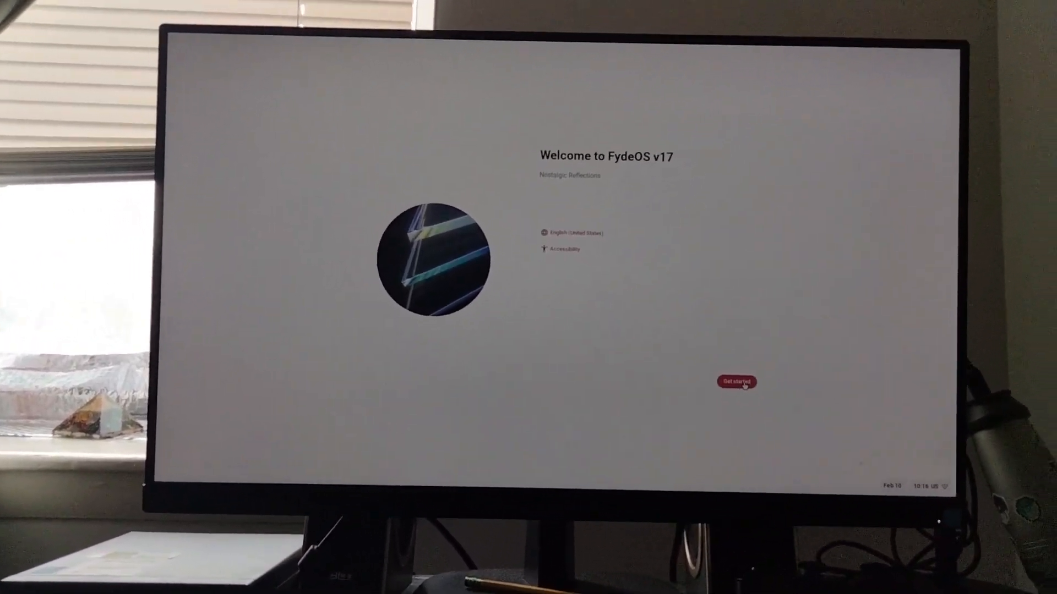
pyautogui.click(737, 382)
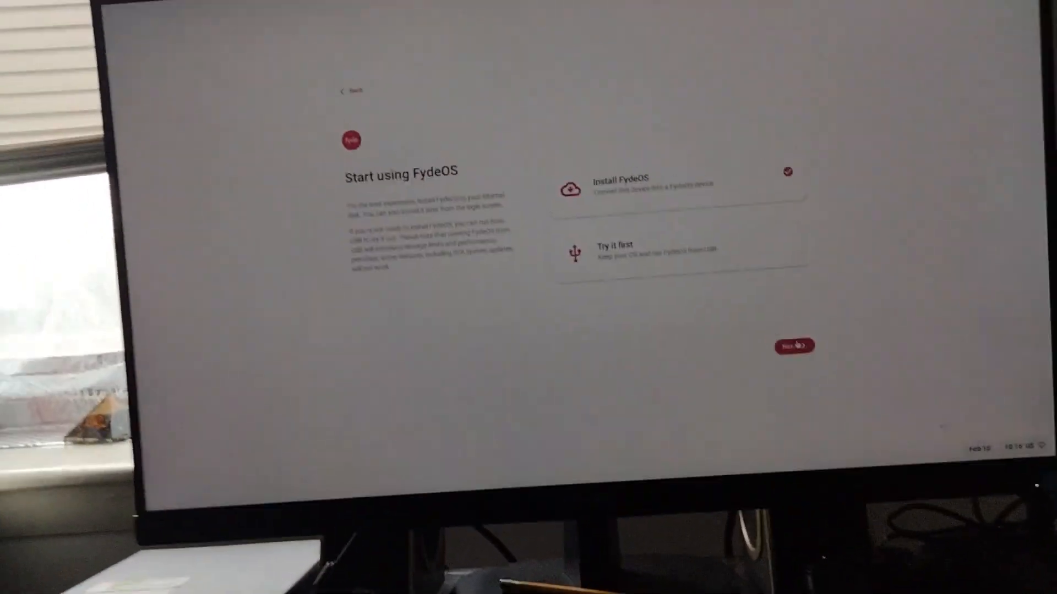
pyautogui.click(674, 250)
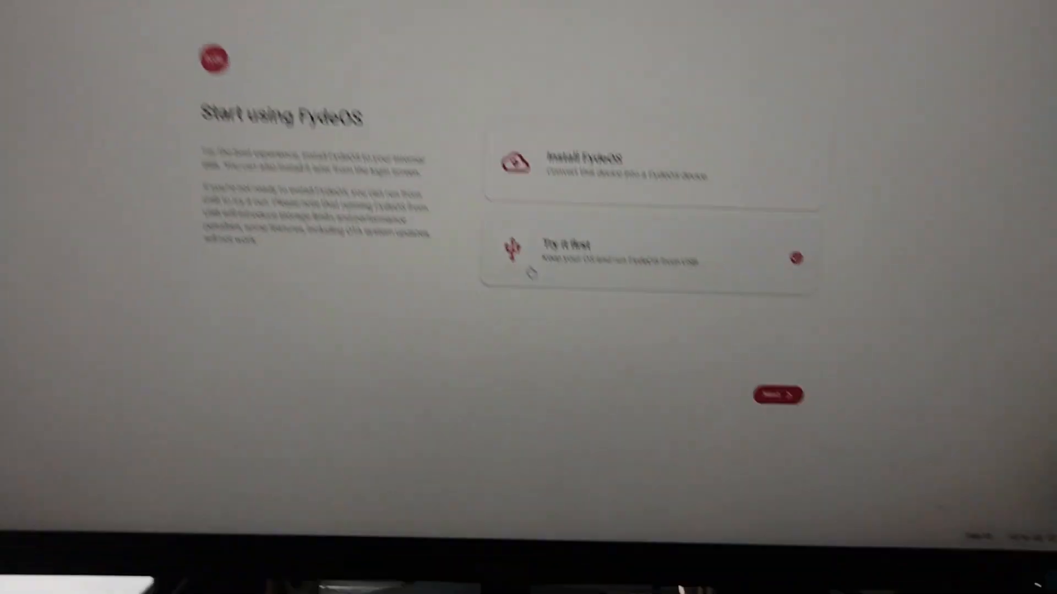
pyautogui.click(778, 395)
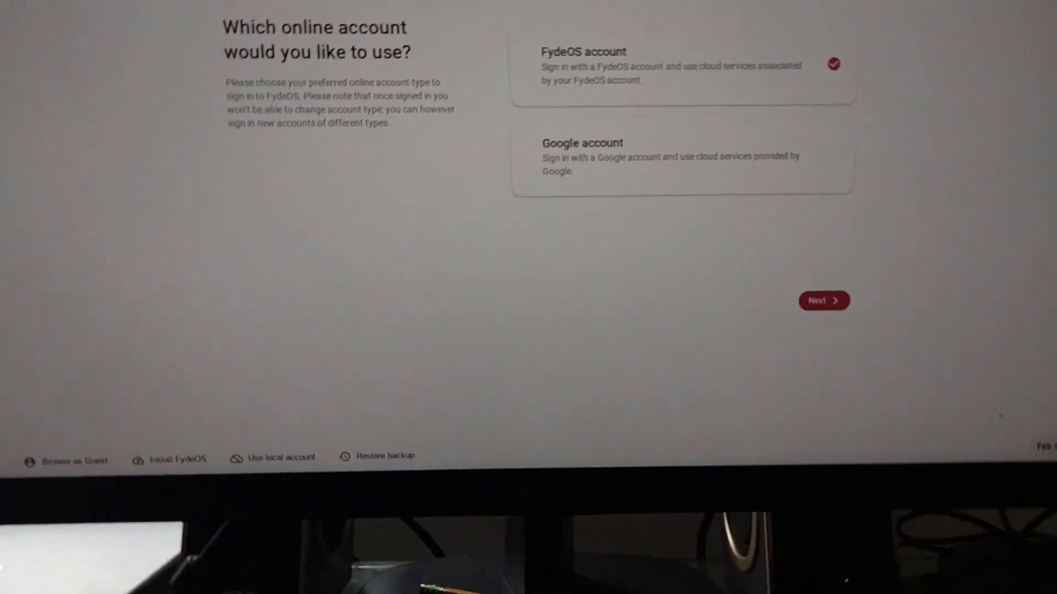
# Step: Continue with a FydeOS account and finish adding the device unlock PIN
pyautogui.click(823, 300)
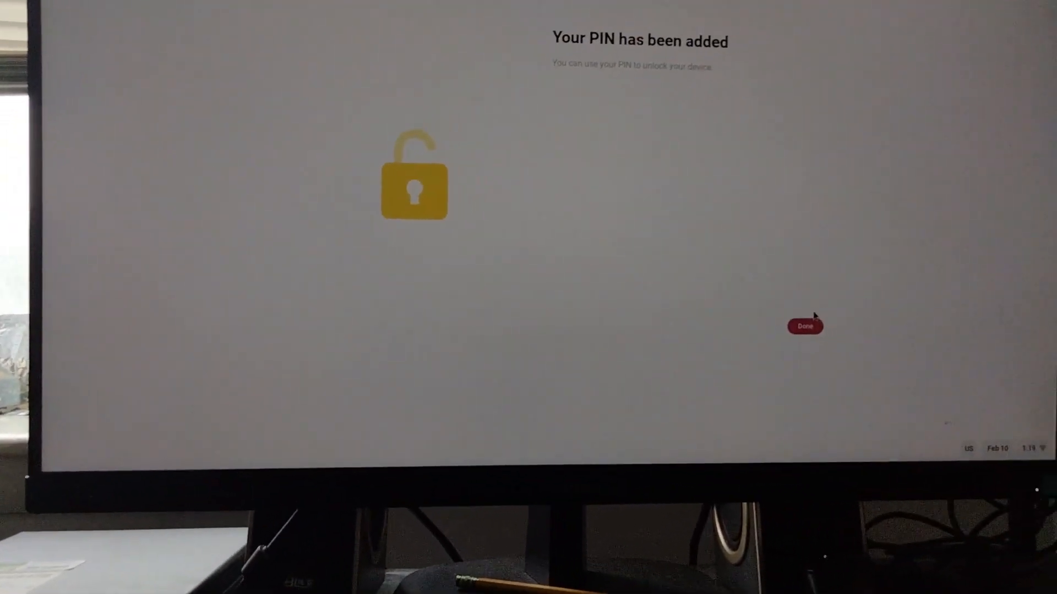
pyautogui.click(804, 325)
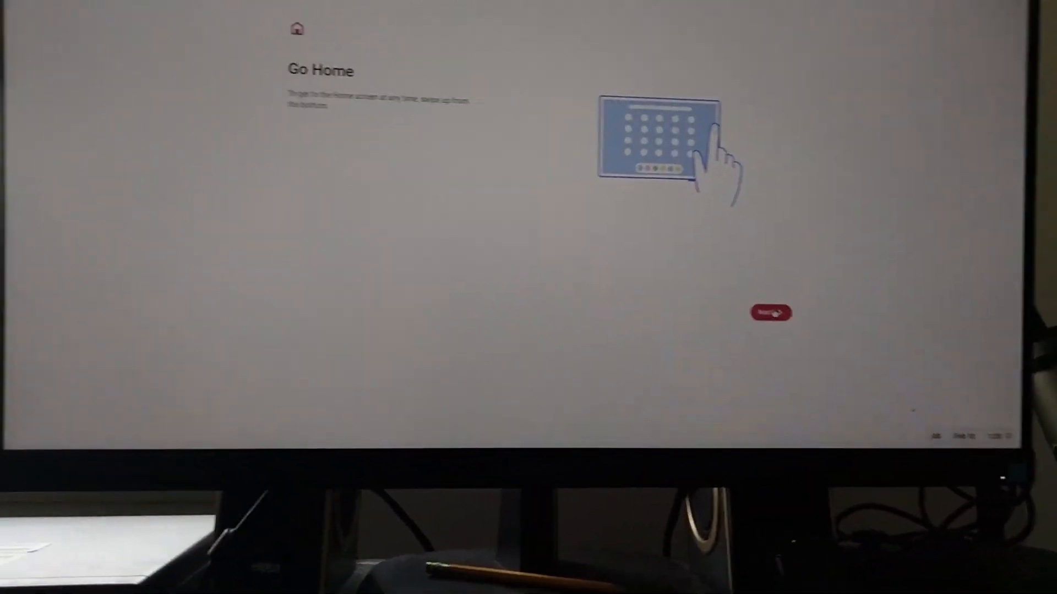
# Step: Move past the Go Home, app switching and Go Back gesture tips
pyautogui.click(769, 313)
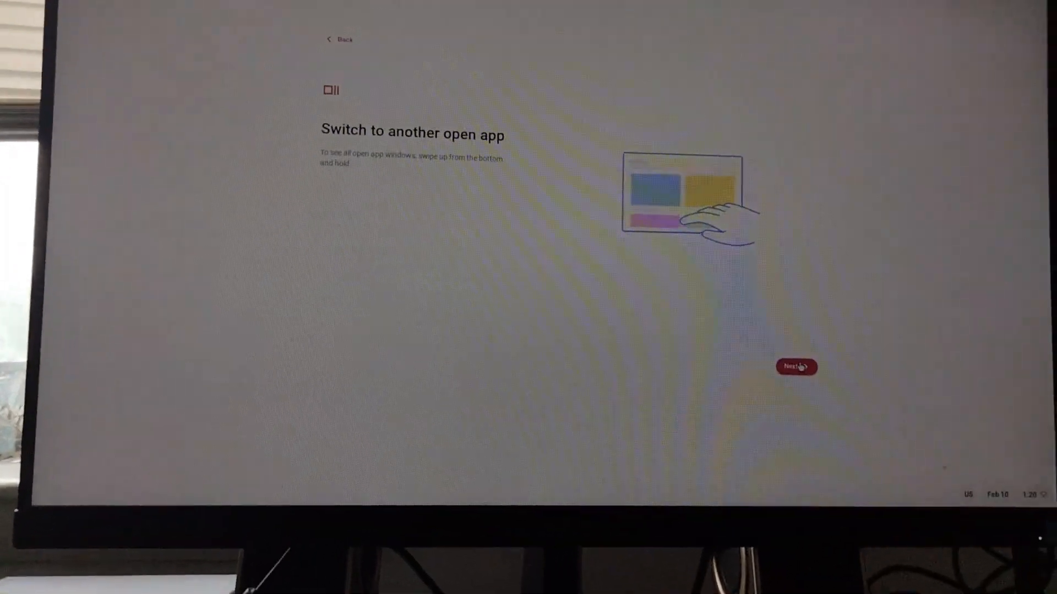
pyautogui.click(795, 366)
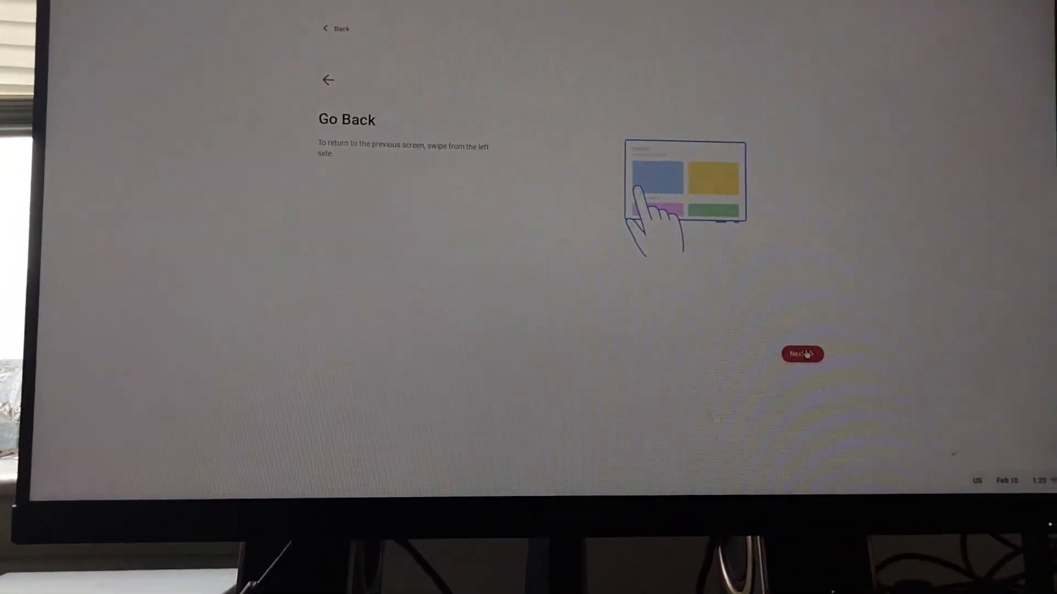
pyautogui.click(801, 353)
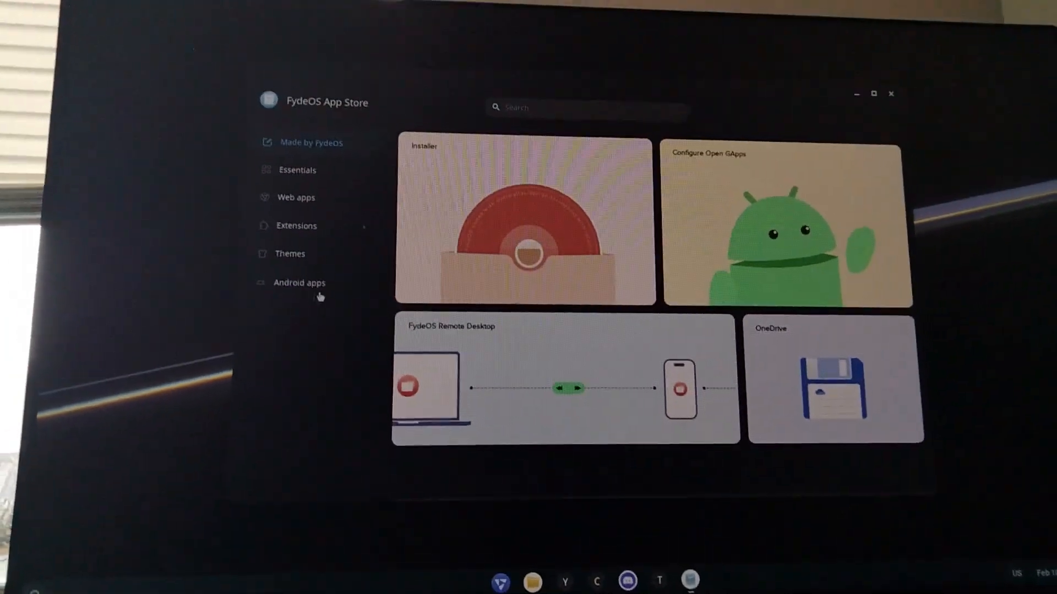
# Step: View the Made by FydeOS apps, including the Installer, in the App Store
pyautogui.click(300, 283)
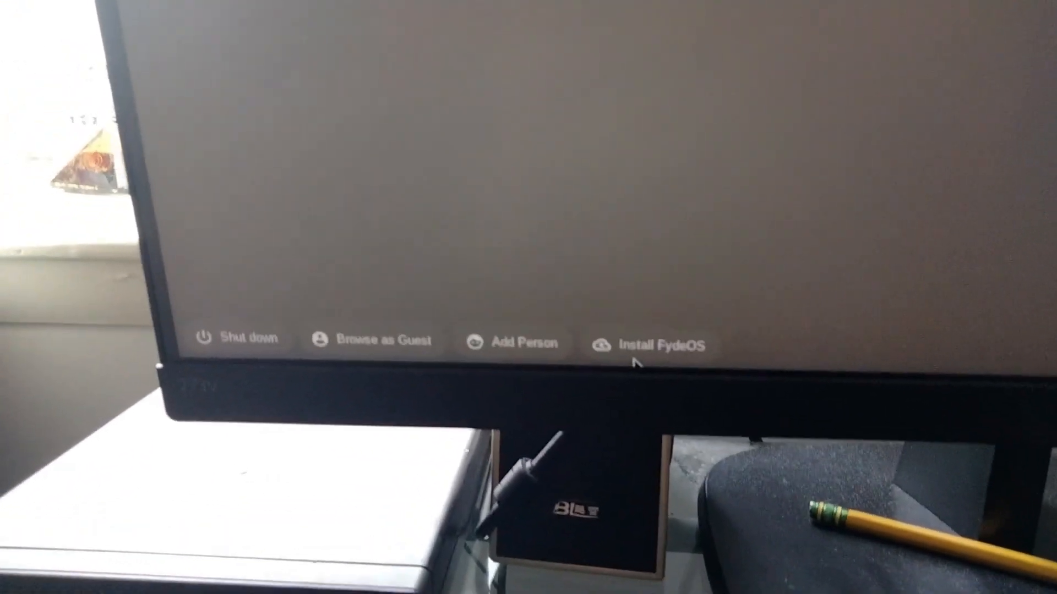
# Step: Launch Install FydeOS from the login screen's bottom bar
pyautogui.click(661, 344)
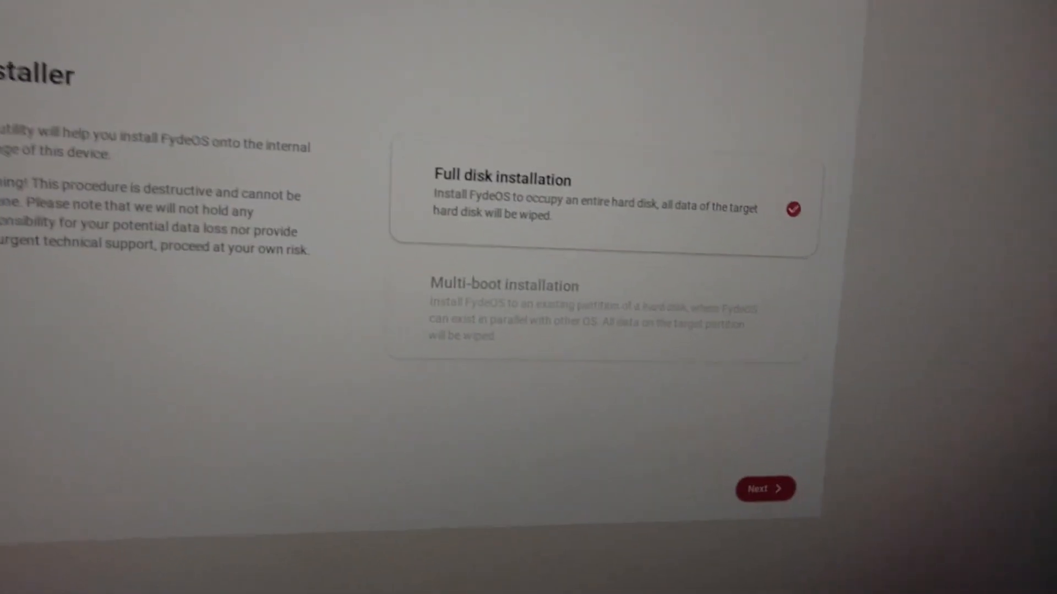
# Step: Start a full disk installation of FydeOS onto /dev/sda (14.9G)
pyautogui.click(764, 487)
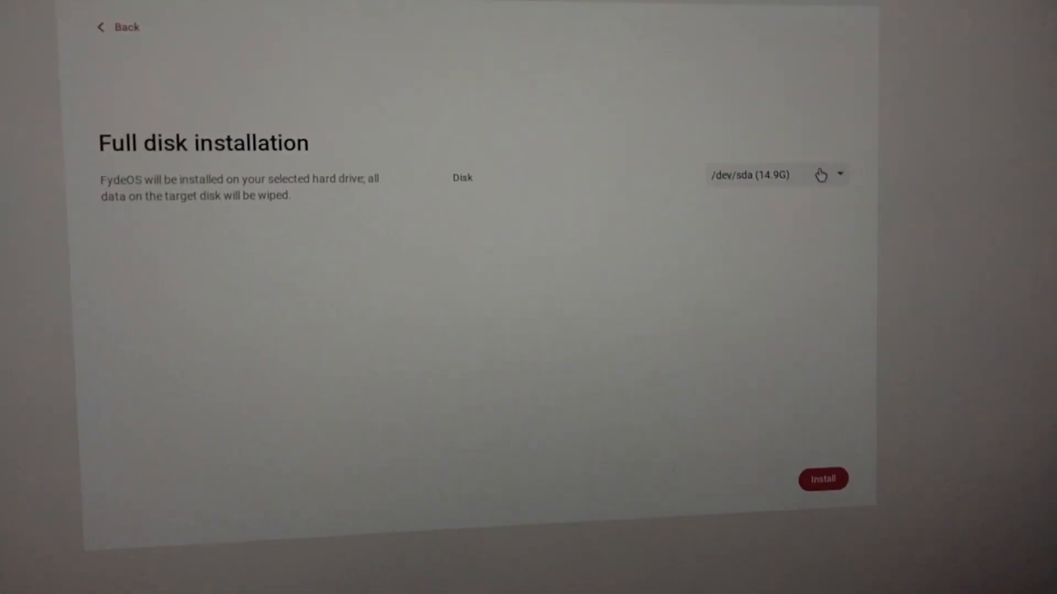
pyautogui.click(822, 479)
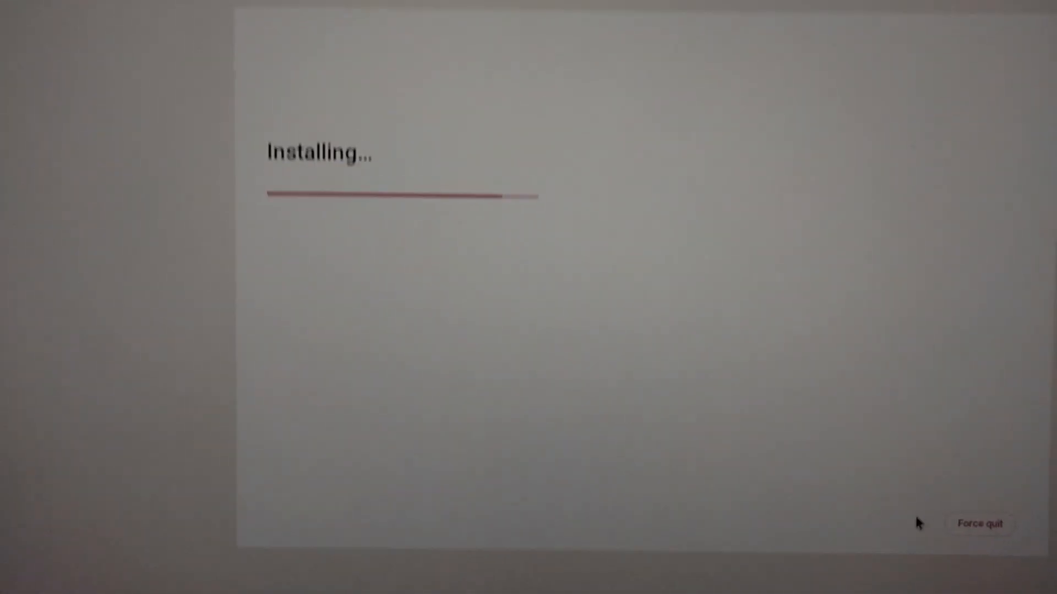